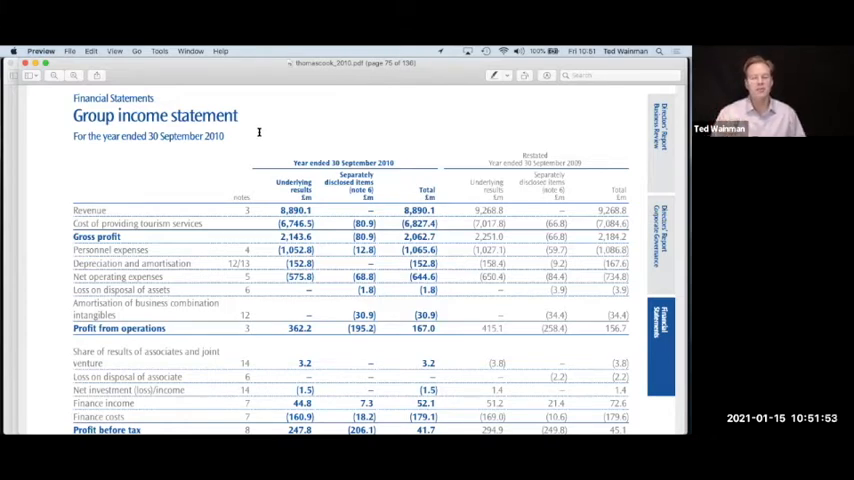
mouse_move(220, 262)
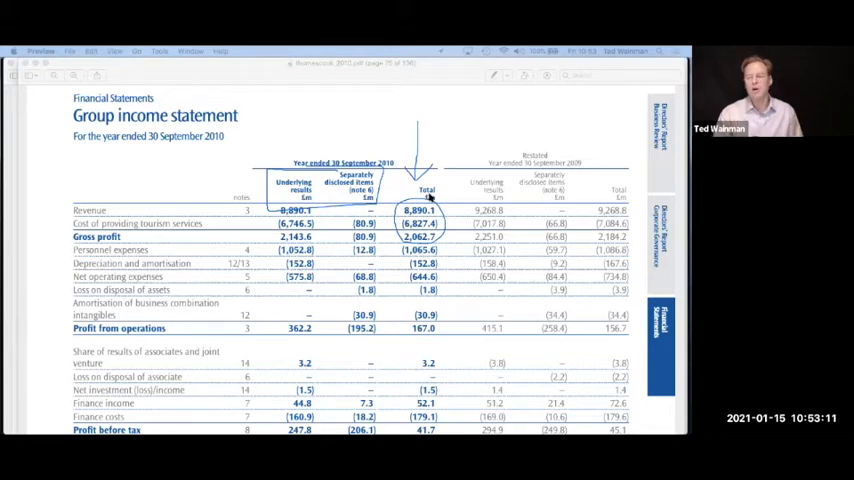
mouse_move(438, 246)
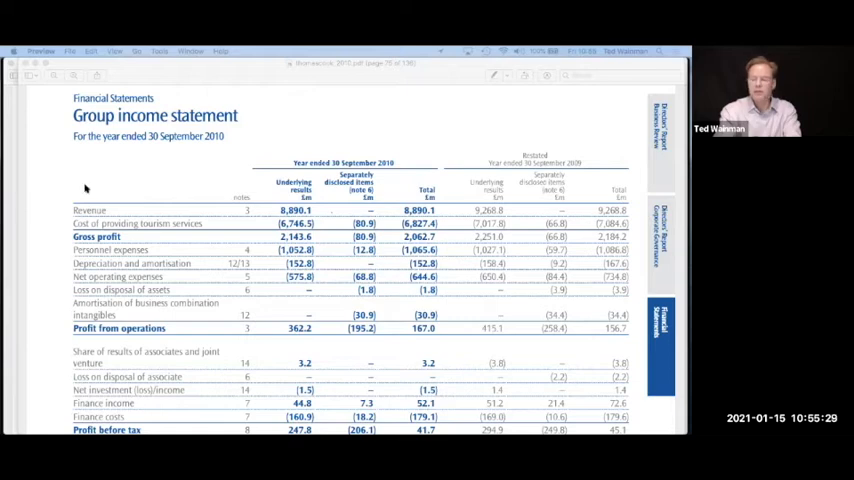
Scroll down past the 2010 income statement and Group cash flow statement to the Group balance sheet.
scroll("down", 3)
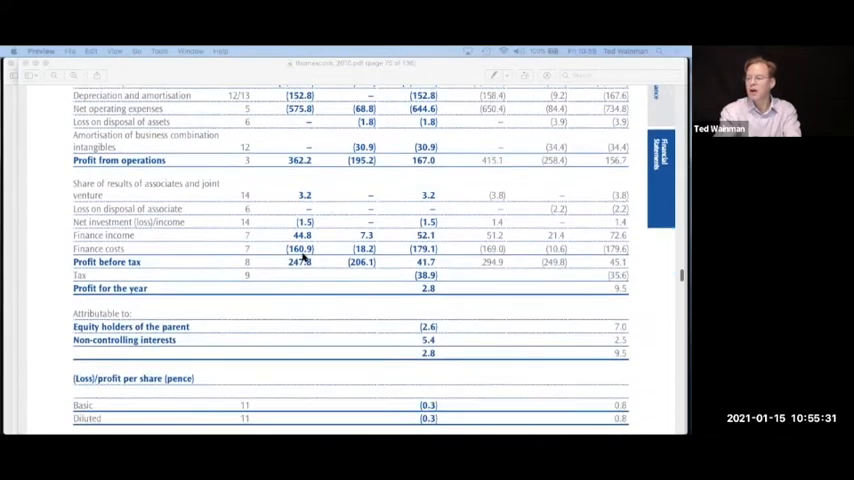
scroll("down", 3)
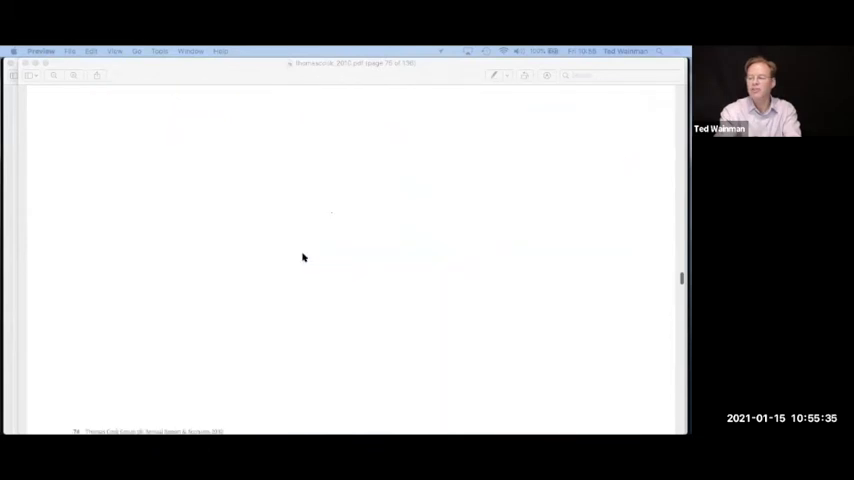
scroll("down", 3)
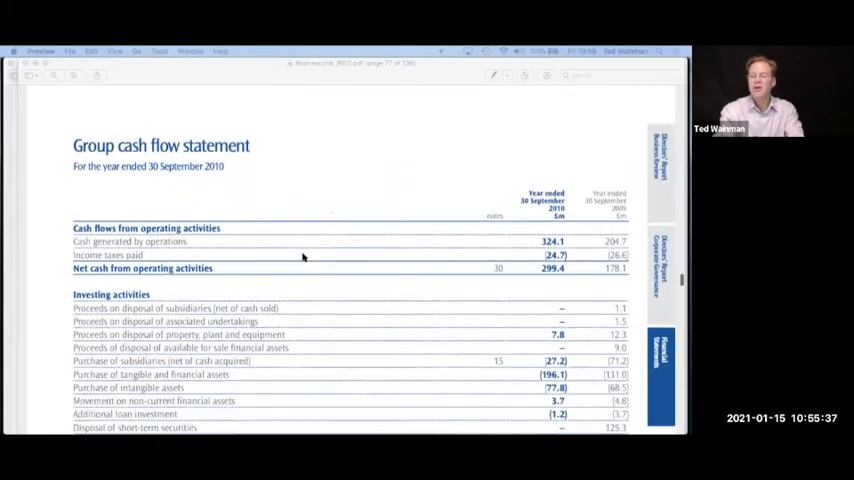
scroll("down", 3)
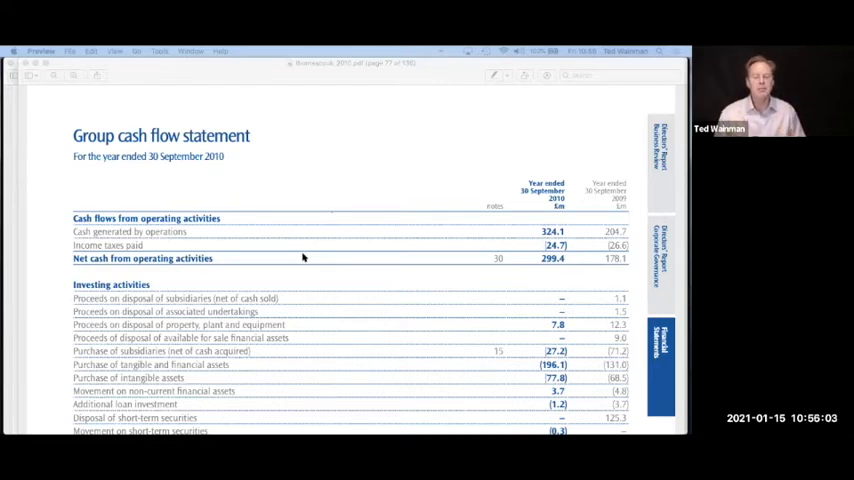
scroll("down", 3)
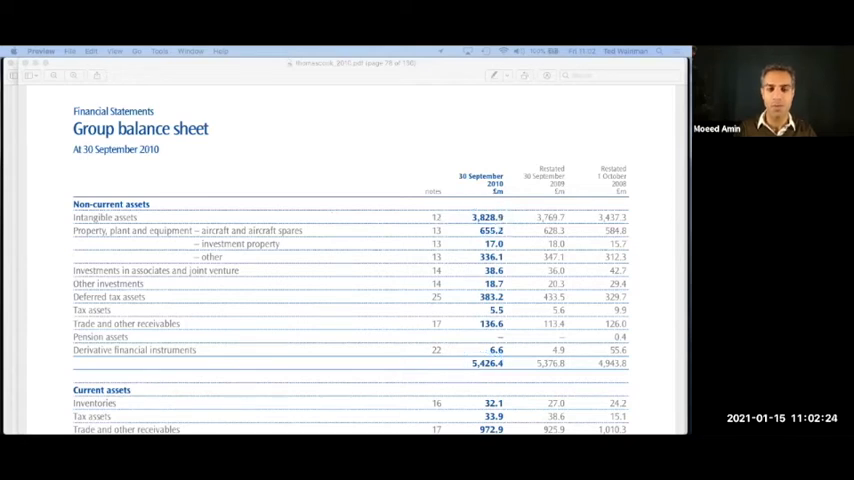
mouse_move(380, 284)
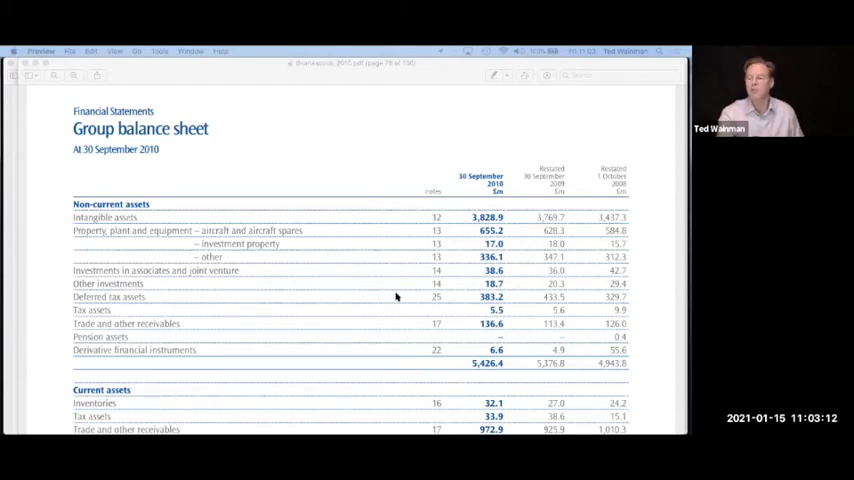
Scroll through the balance sheet's liabilities, net assets and equity, then back up to current liabilities.
scroll("down", 3)
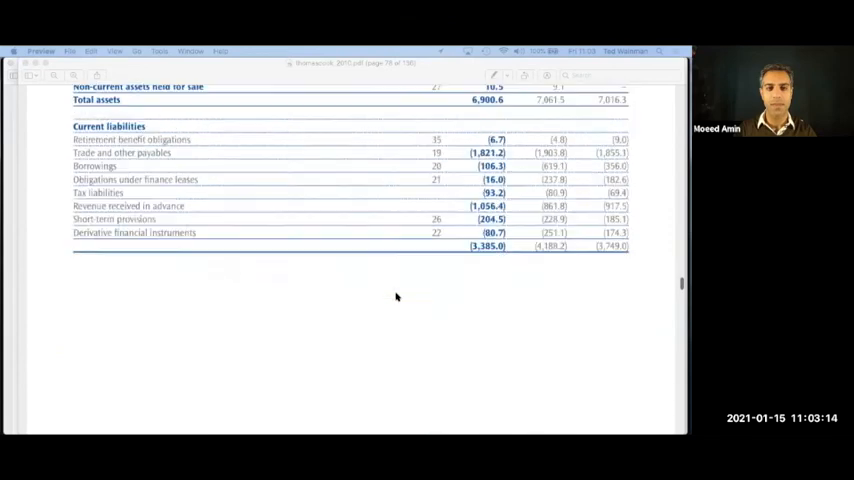
scroll("down", 3)
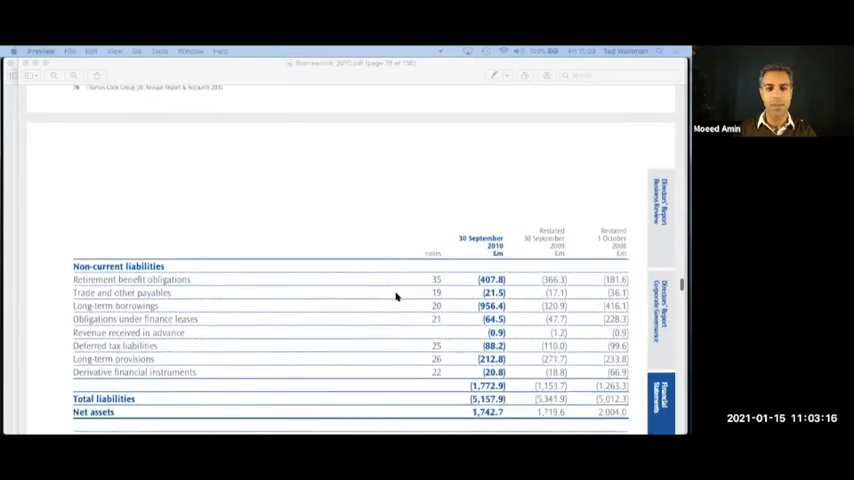
scroll("down", 3)
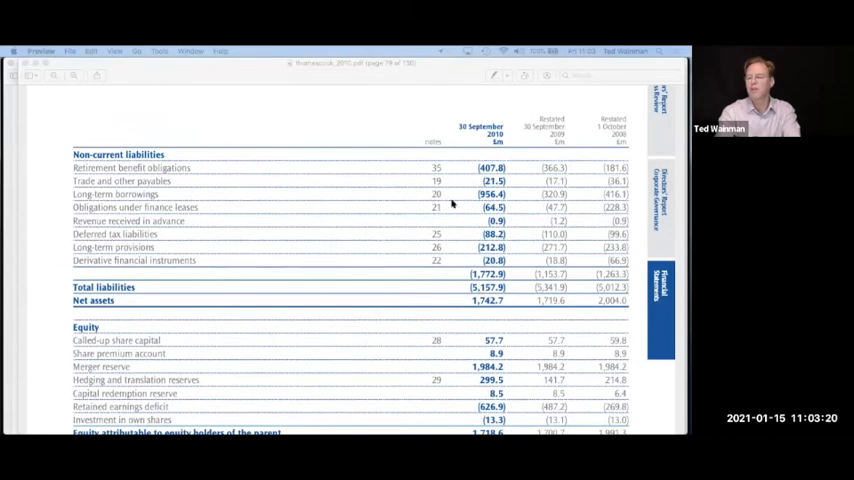
mouse_move(488, 202)
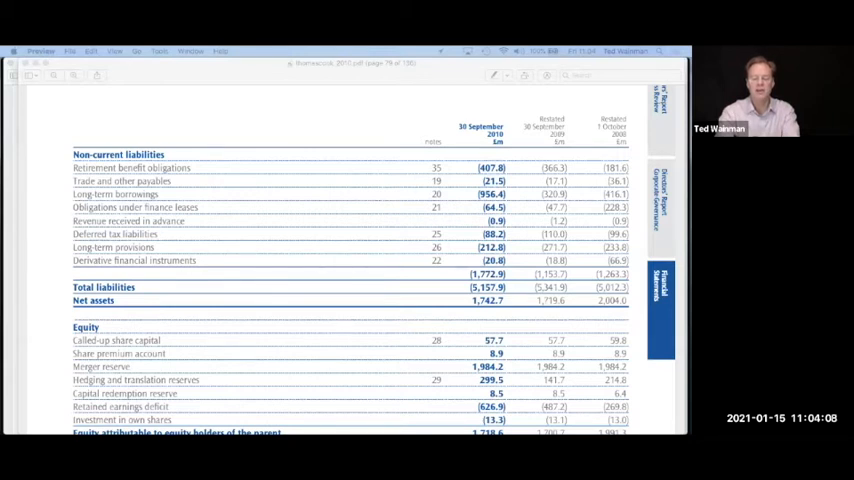
mouse_move(404, 288)
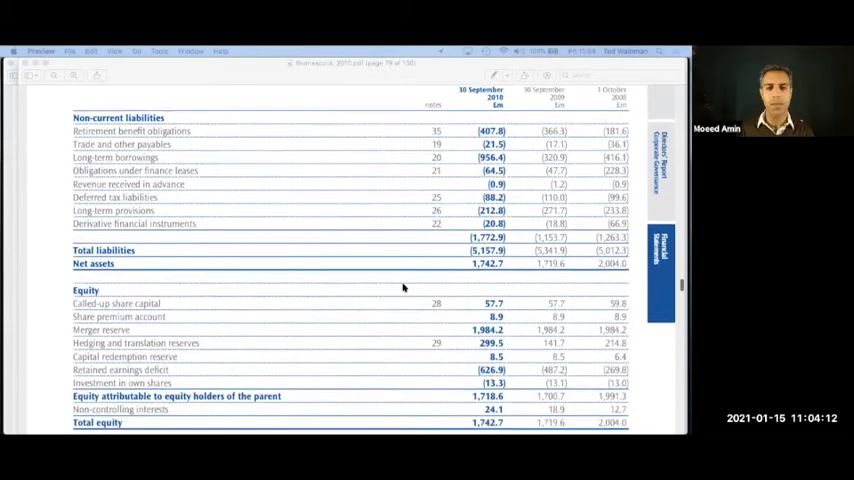
scroll("up", 3)
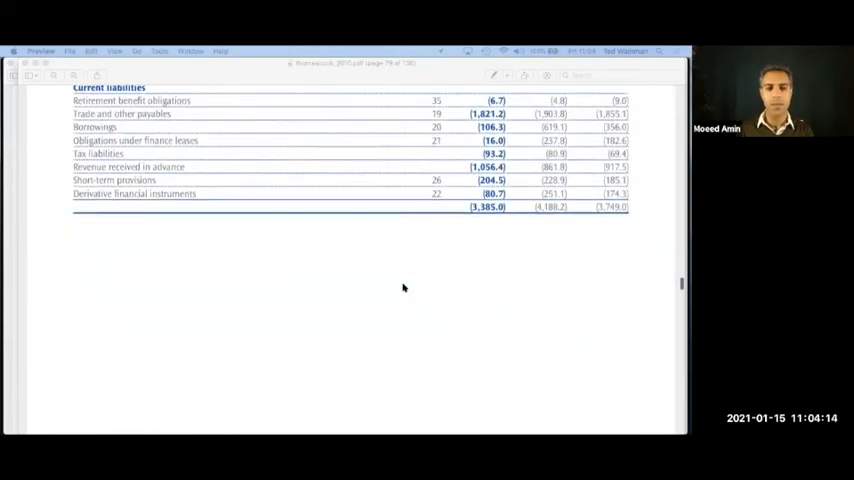
Scroll up so current assets and total assets show above current liabilities.
scroll("up", 3)
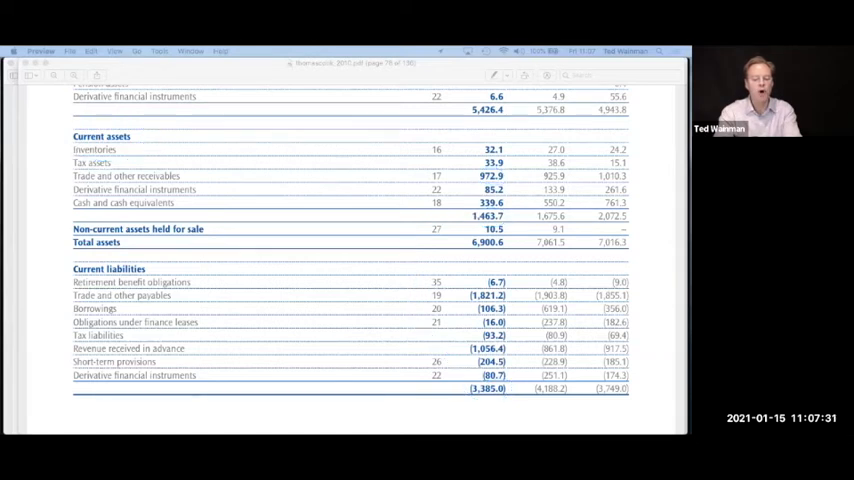
mouse_move(400, 242)
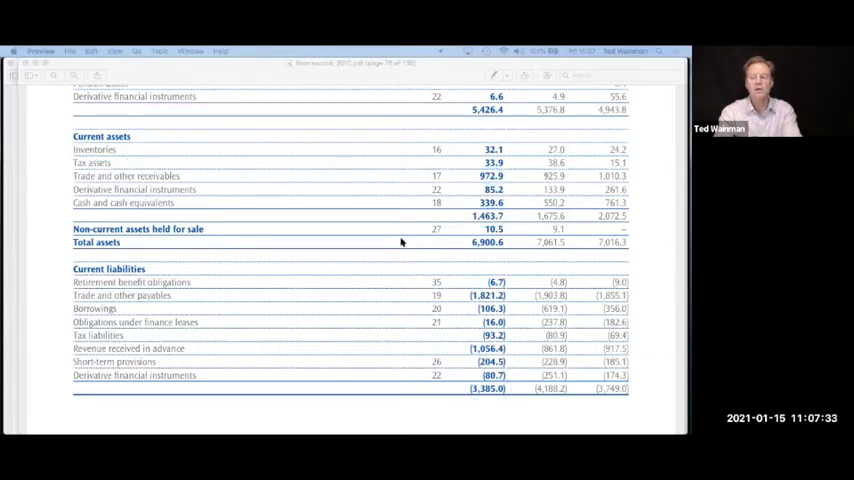
mouse_move(512, 236)
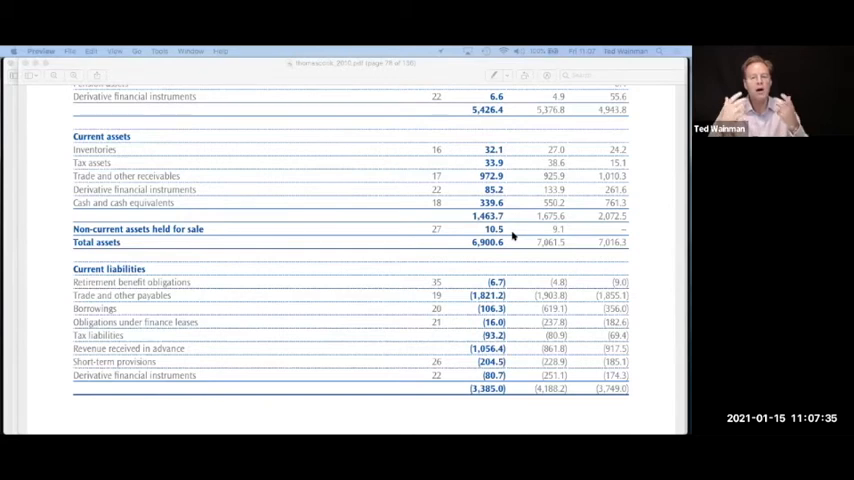
Scroll up to the 2010 Group cash flow statement with net cash from operating activities circled.
scroll("up", 3)
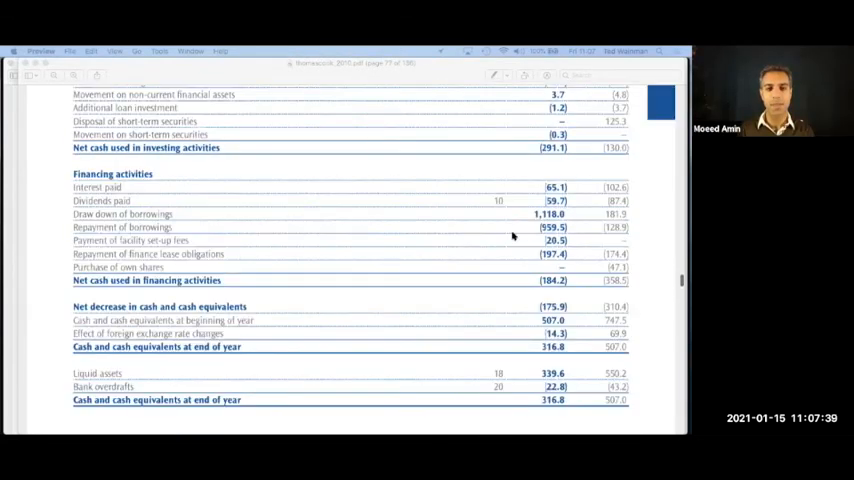
scroll("up", 3)
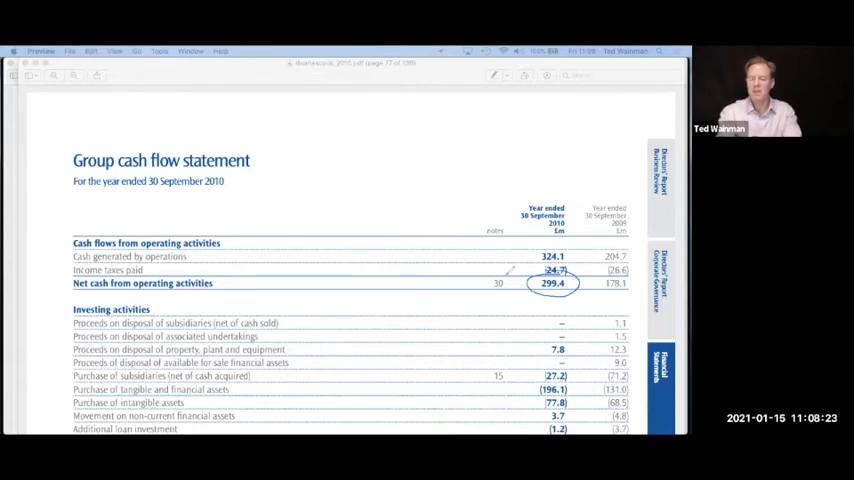
mouse_move(182, 350)
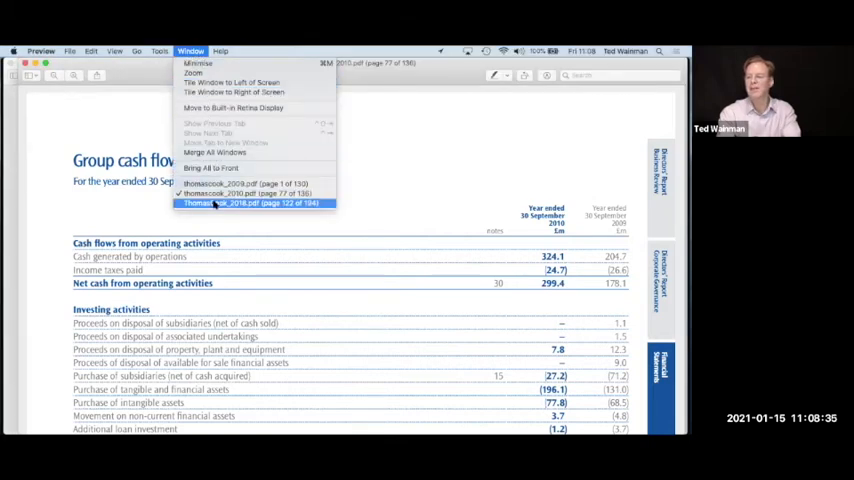
left_click(252, 204)
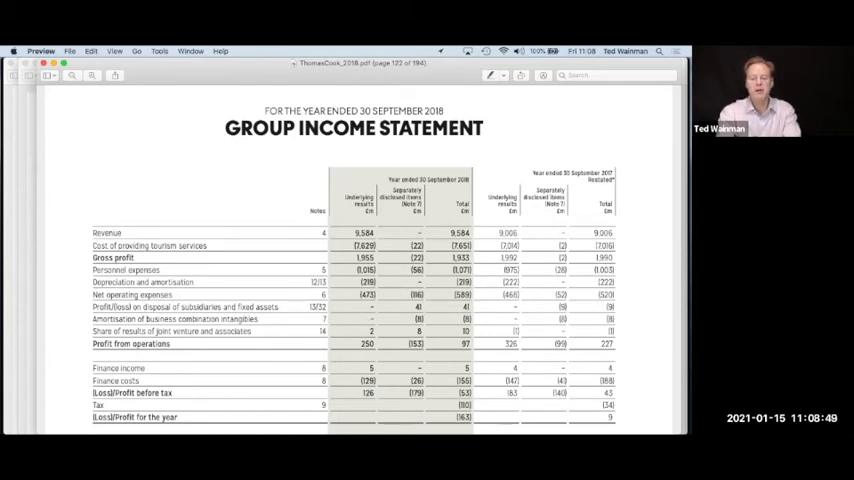
mouse_move(12, 368)
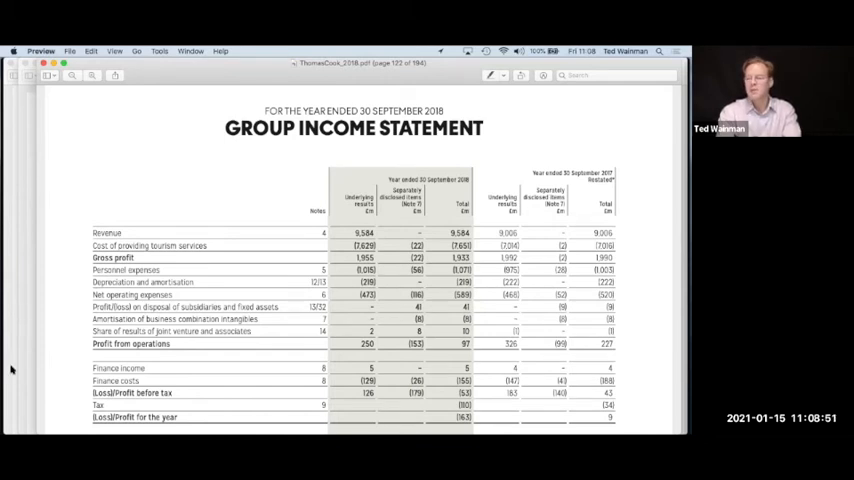
scroll("down", 3)
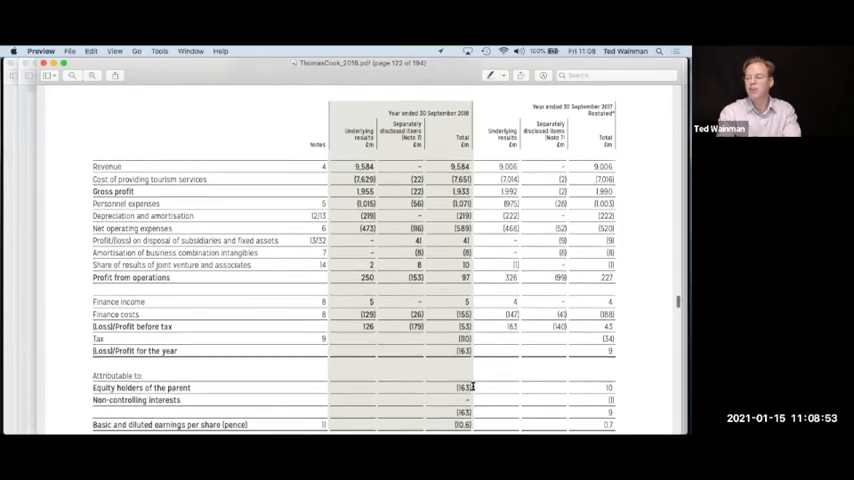
scroll("down", 3)
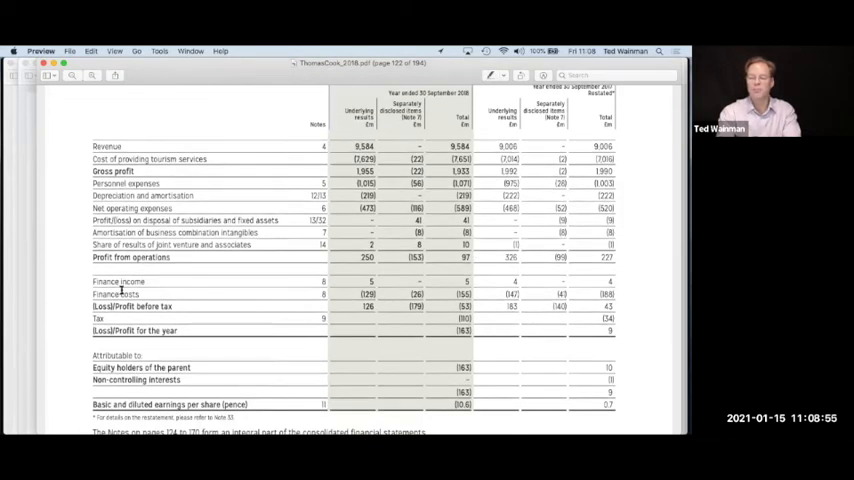
mouse_move(256, 238)
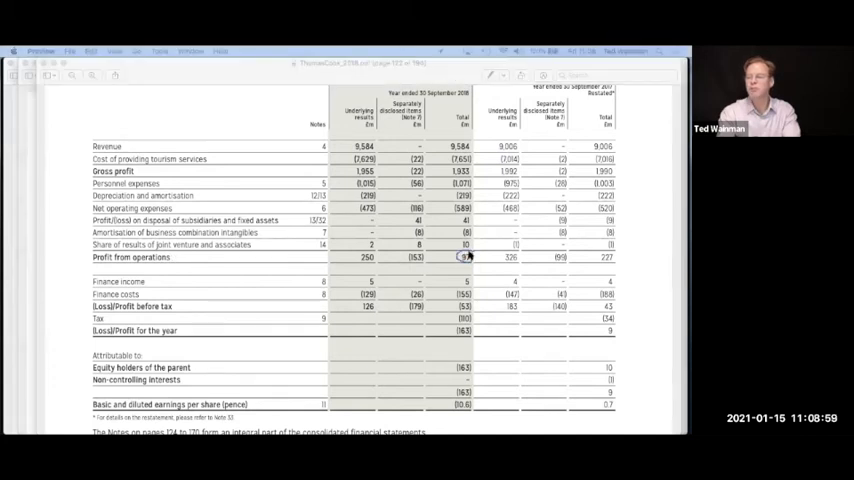
mouse_move(468, 328)
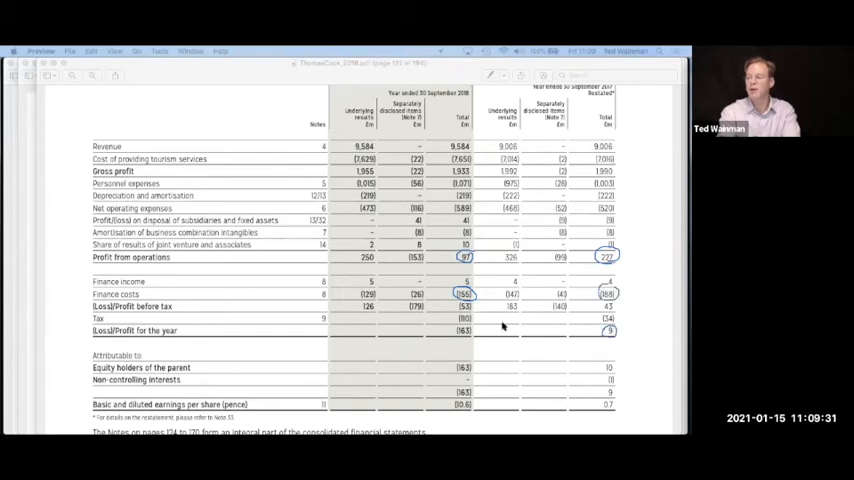
left_click(464, 330)
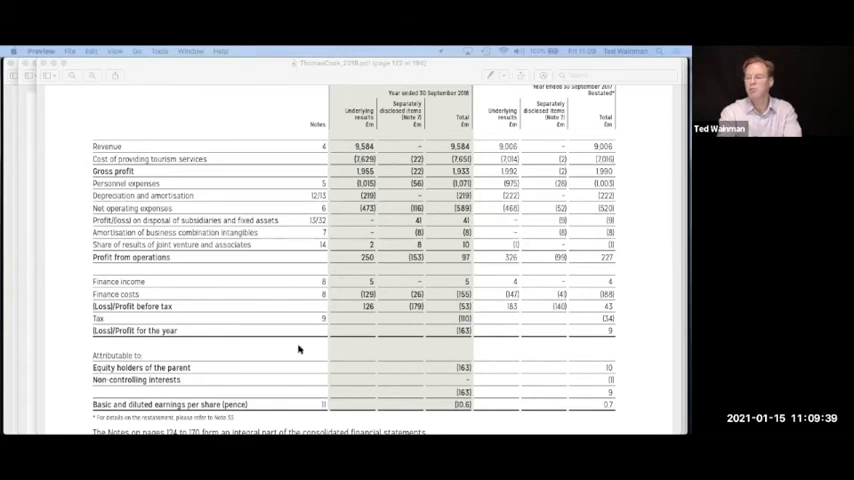
Scroll down through the 2018 comprehensive income and cash flow statements to the balance sheet's liabilities and equity.
scroll("down", 3)
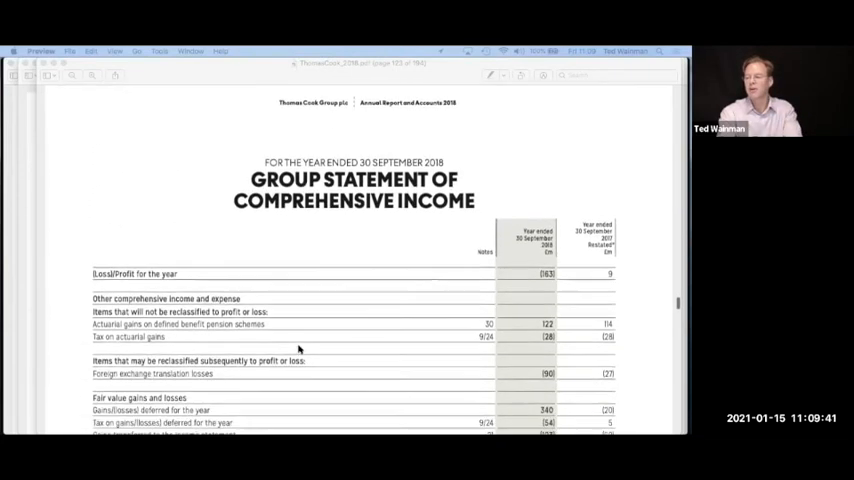
scroll("down", 3)
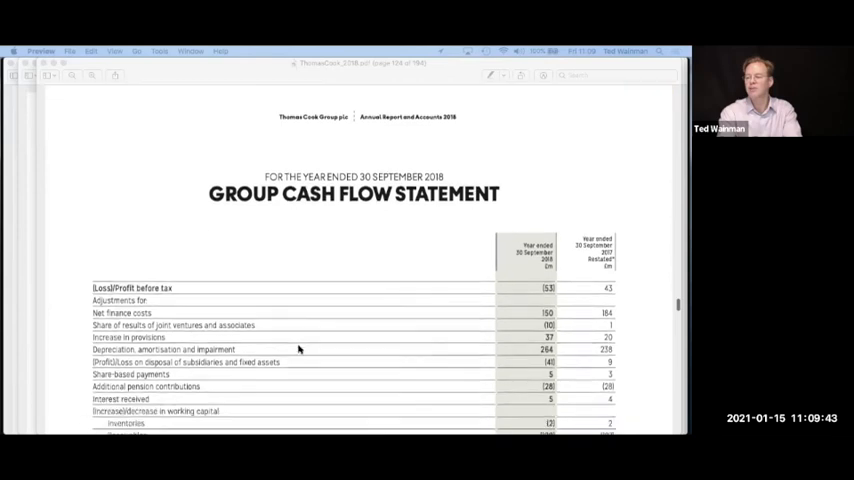
scroll("down", 3)
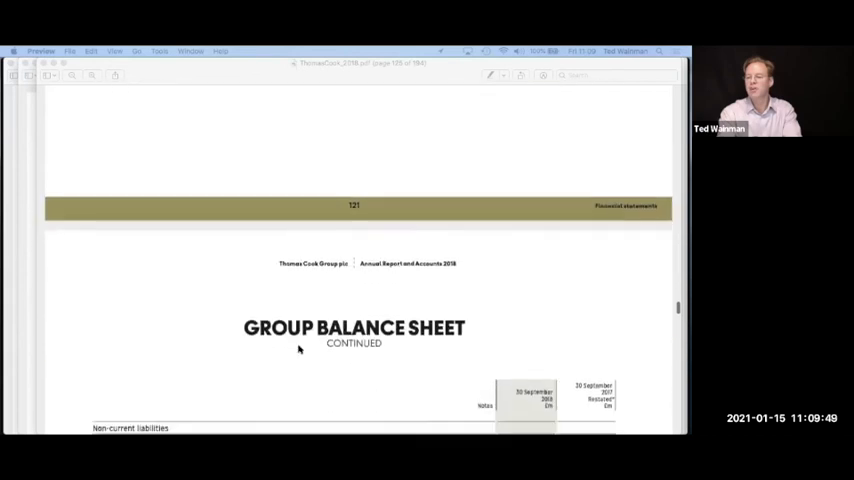
scroll("down", 3)
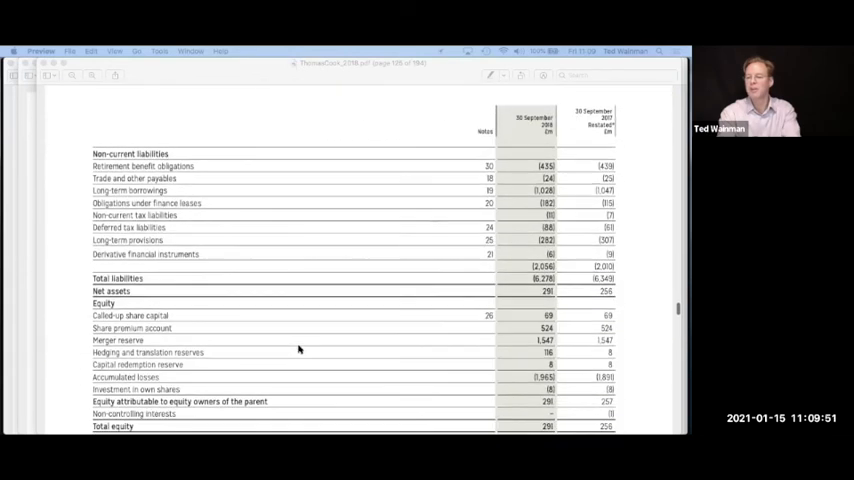
mouse_move(238, 320)
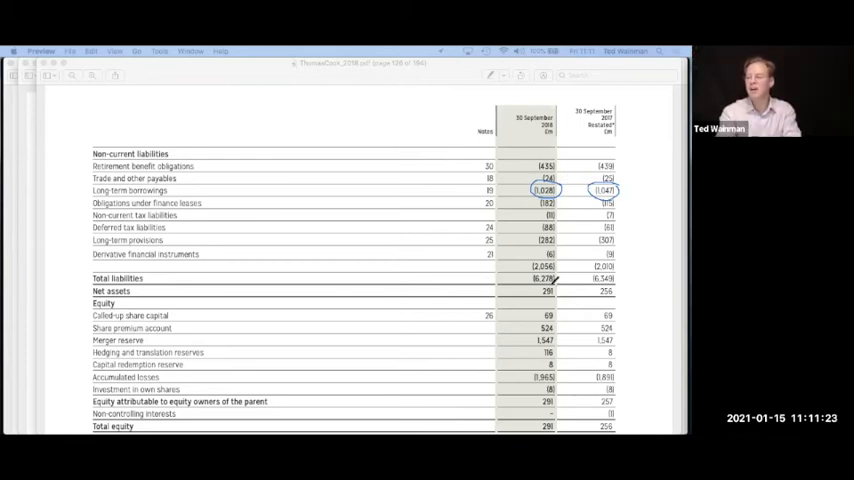
Circle the 2018 net assets figure on the balance sheet with the Sketch markup tool.
left_click(546, 292)
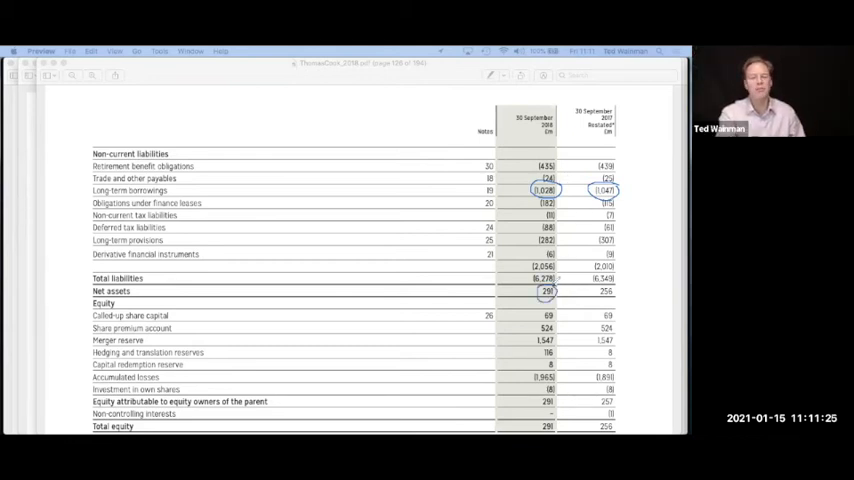